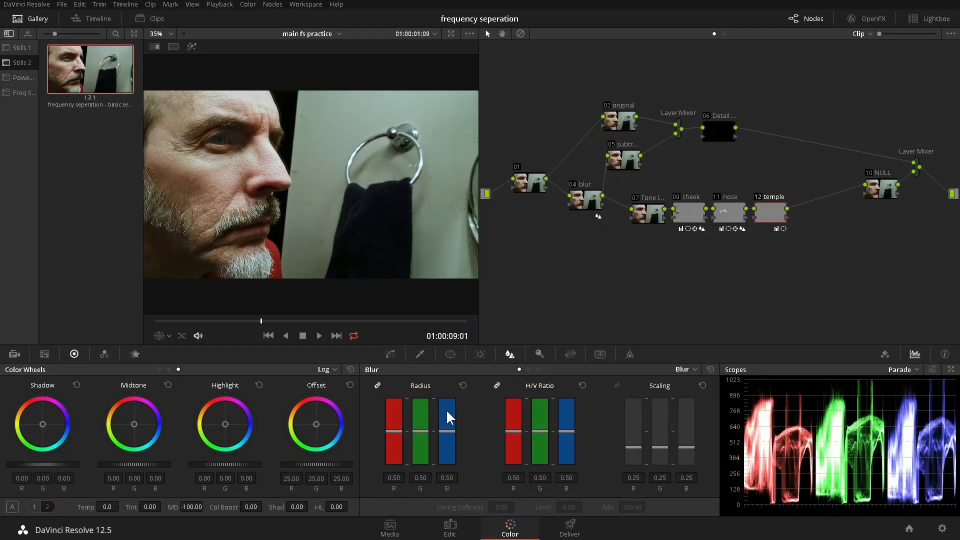
Step: Add a serial node after the temple node and begin labelling it 'eye'
{"action": "key", "text": "ctrl+f"}
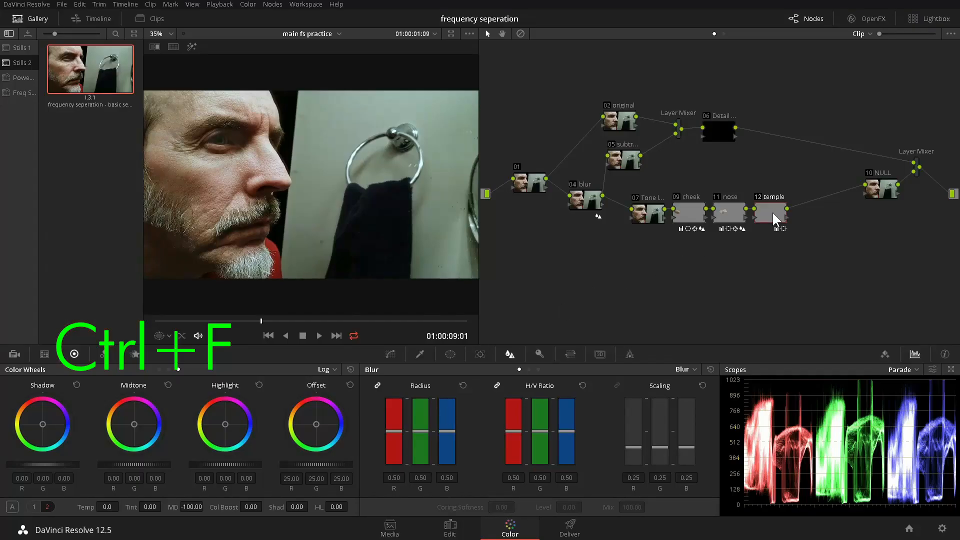
{"action": "key", "text": "Alt+s"}
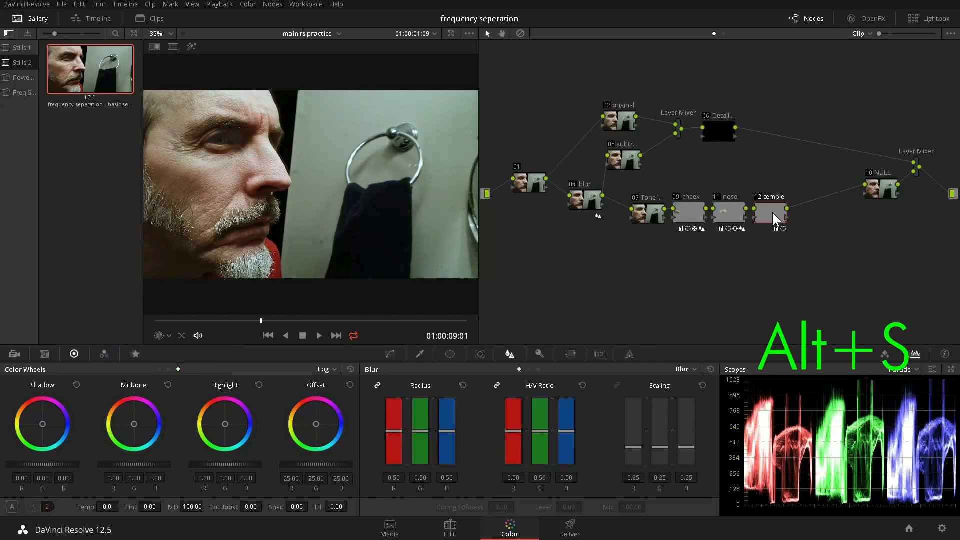
{"action": "right_click", "coordinate": [810, 211]}
{"action": "type", "text": "eye"}
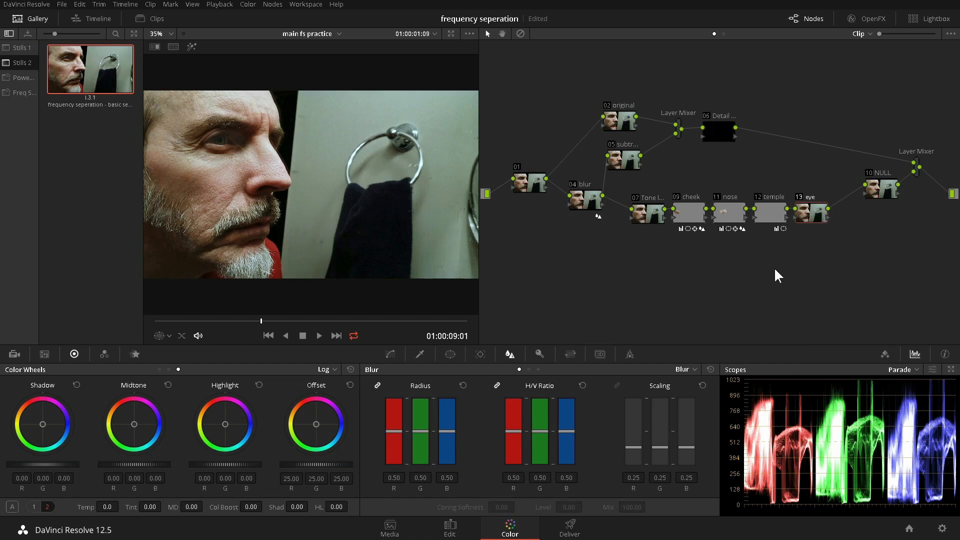
Step: Zoom in and draw a softened curve window around the crow's feet beside the eye
{"action": "key", "text": "Alt+Shift+Z"}
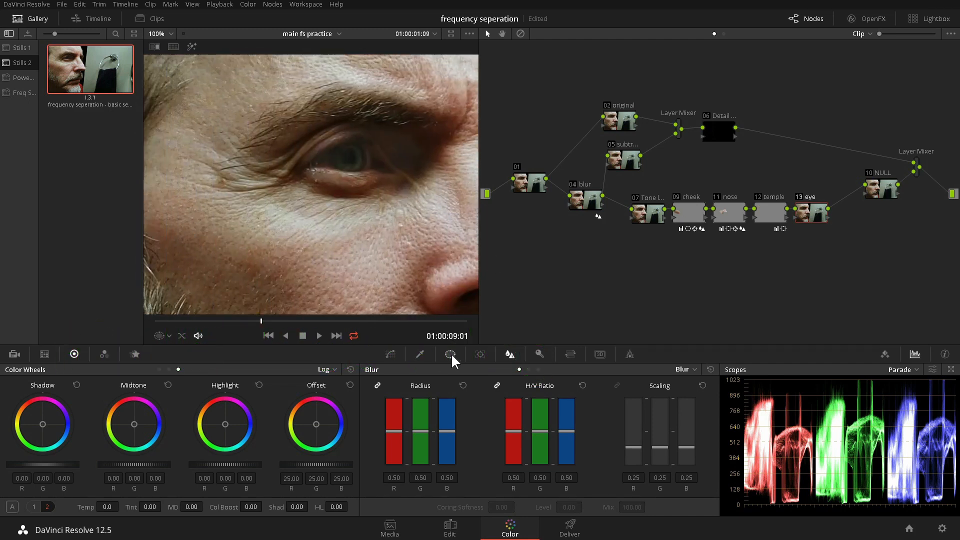
{"action": "left_click", "coordinate": [450, 354]}
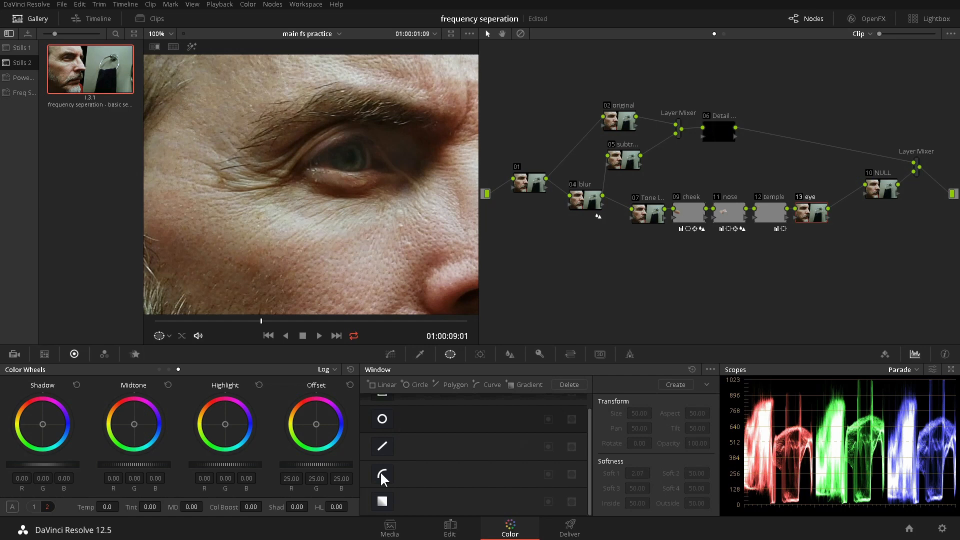
{"action": "left_click", "coordinate": [382, 473]}
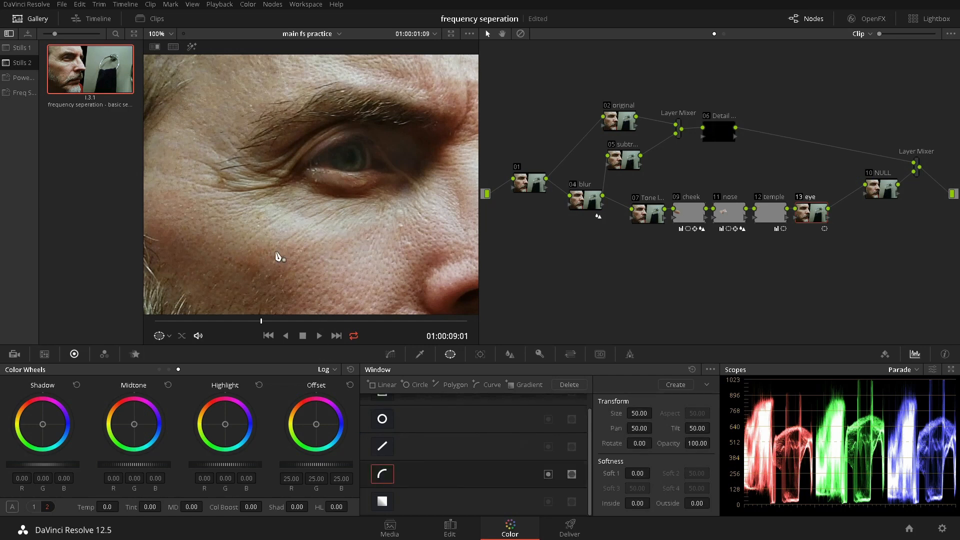
{"action": "left_click_drag", "start_coordinate": [202, 145], "coordinate": [292, 161]}
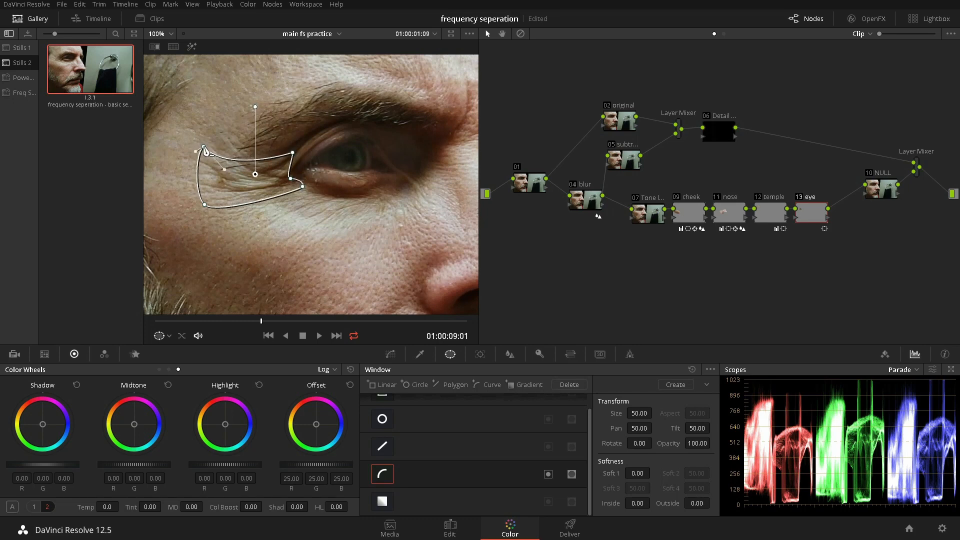
{"action": "left_click", "coordinate": [637, 472]}
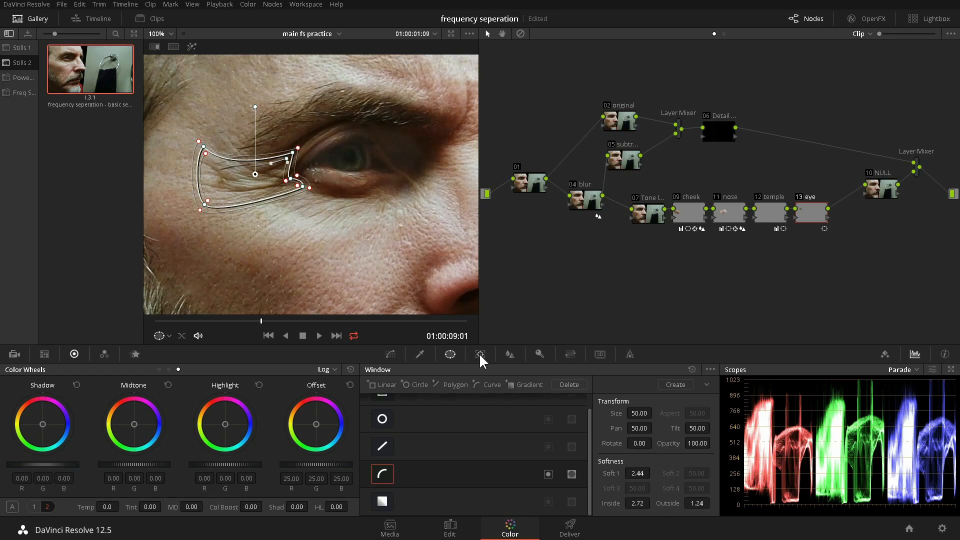
Step: Track the eye curve window forward and backward through the clip with the Tracker
{"action": "key", "text": "alt+d"}
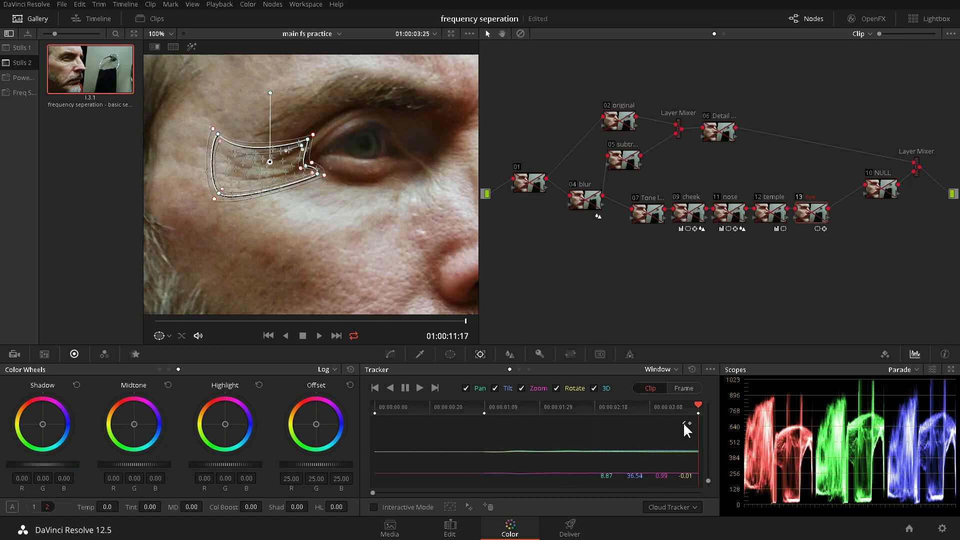
{"action": "left_click", "coordinate": [390, 387]}
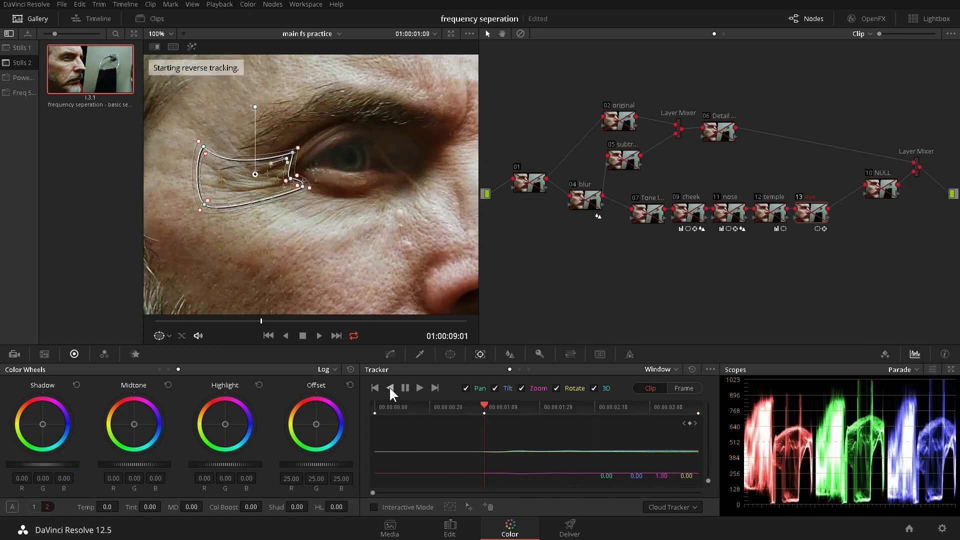
{"action": "left_click", "coordinate": [389, 387]}
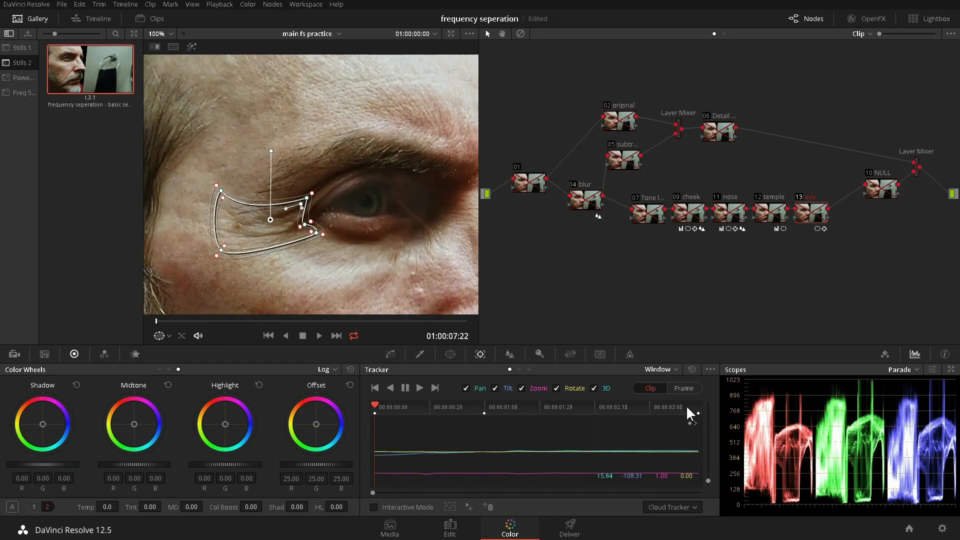
{"action": "key", "text": "alt+d"}
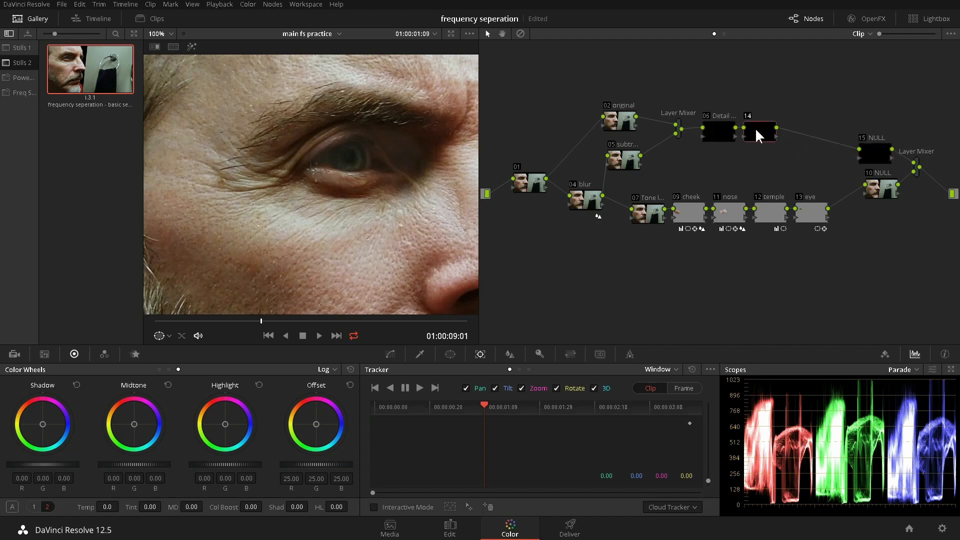
Step: Add a layer mixer node after Detail and label the nodes 'blur' and 'full detail'
{"action": "key", "text": "Alt+l"}
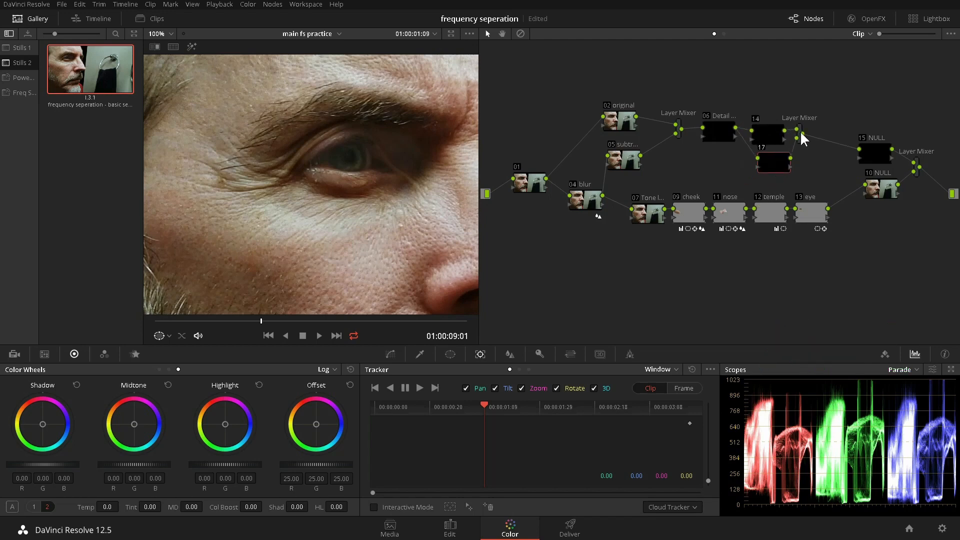
{"action": "left_click", "coordinate": [774, 164]}
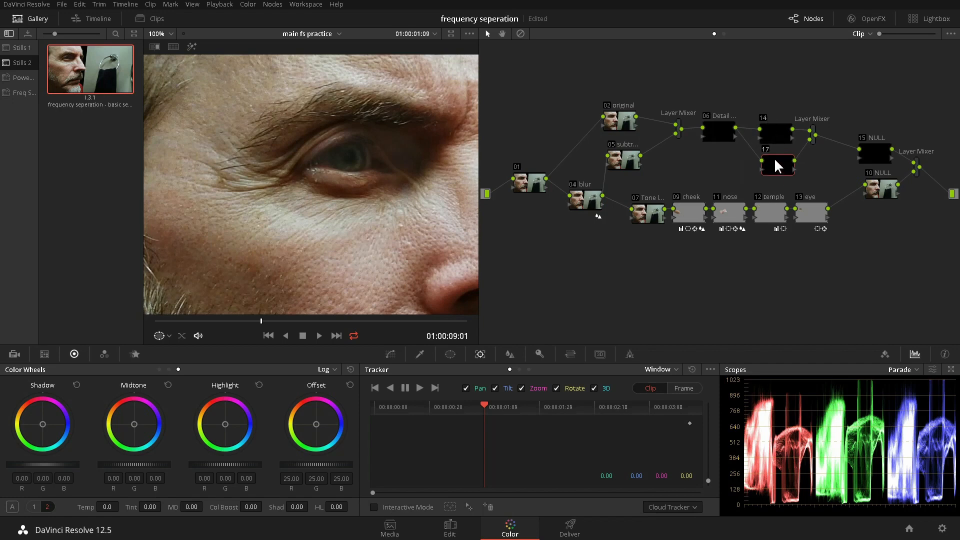
{"action": "mouse_move", "coordinate": [778, 166]}
{"action": "type", "text": "blur"}
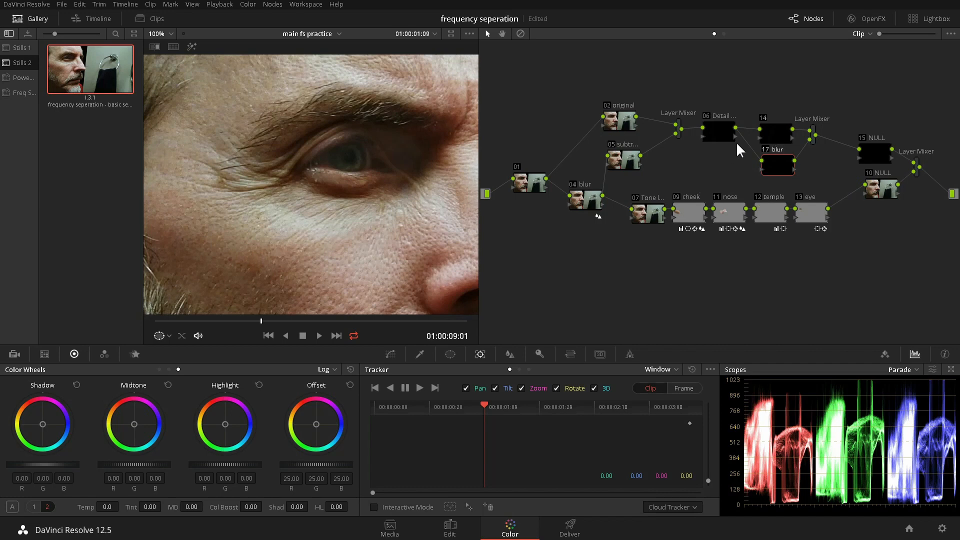
{"action": "left_click", "coordinate": [775, 131]}
{"action": "type", "text": "full detail"}
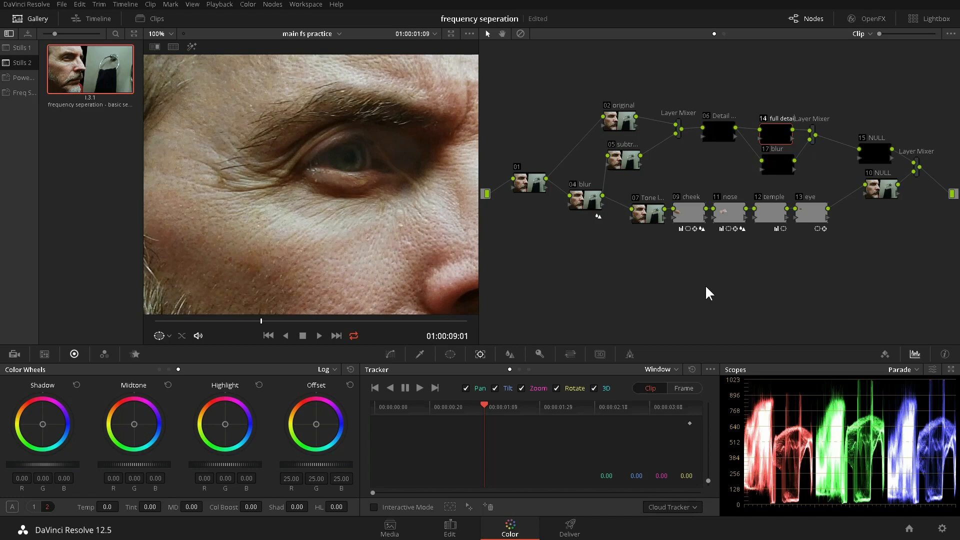
Step: Set the Layer Mixer's composite mode to Subtract
{"action": "left_click", "coordinate": [775, 165]}
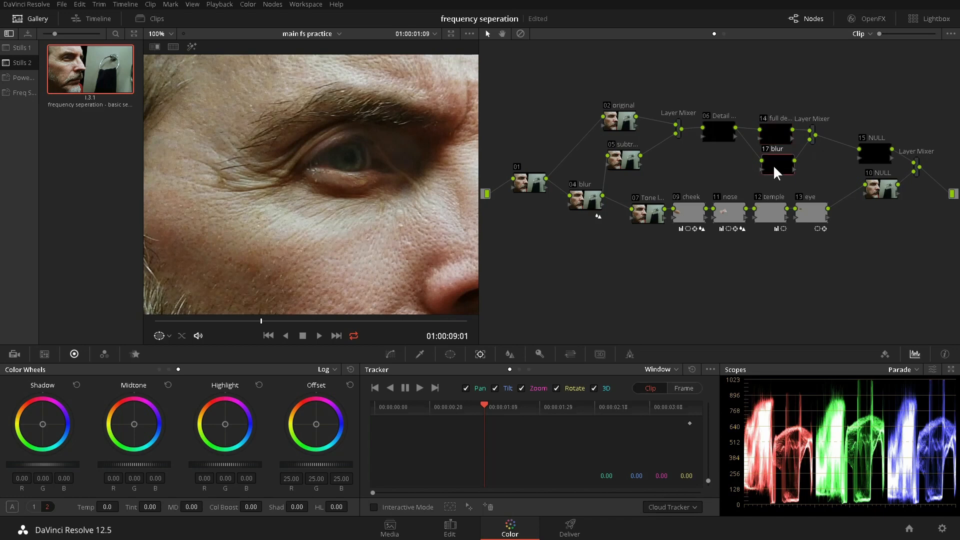
{"action": "mouse_move", "coordinate": [816, 141]}
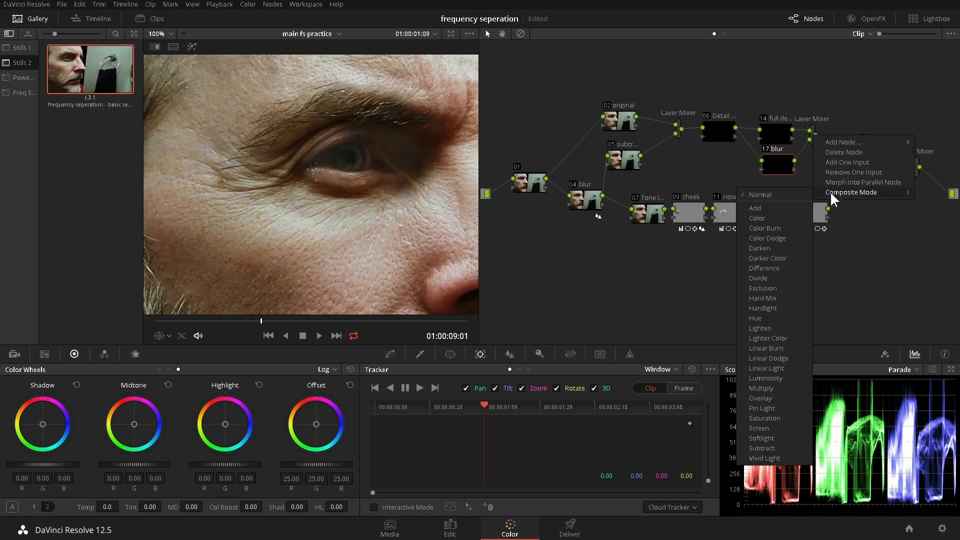
{"action": "mouse_move", "coordinate": [763, 408]}
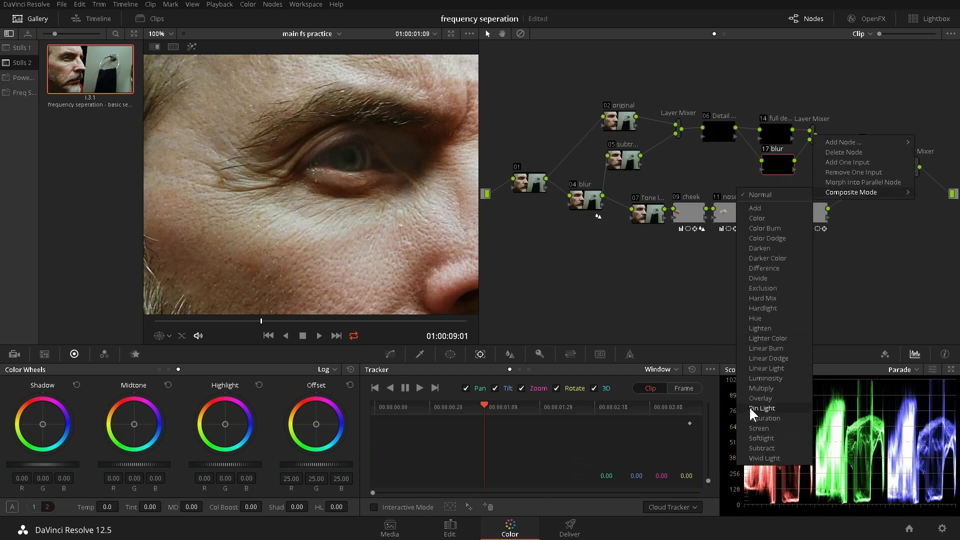
{"action": "mouse_move", "coordinate": [761, 448]}
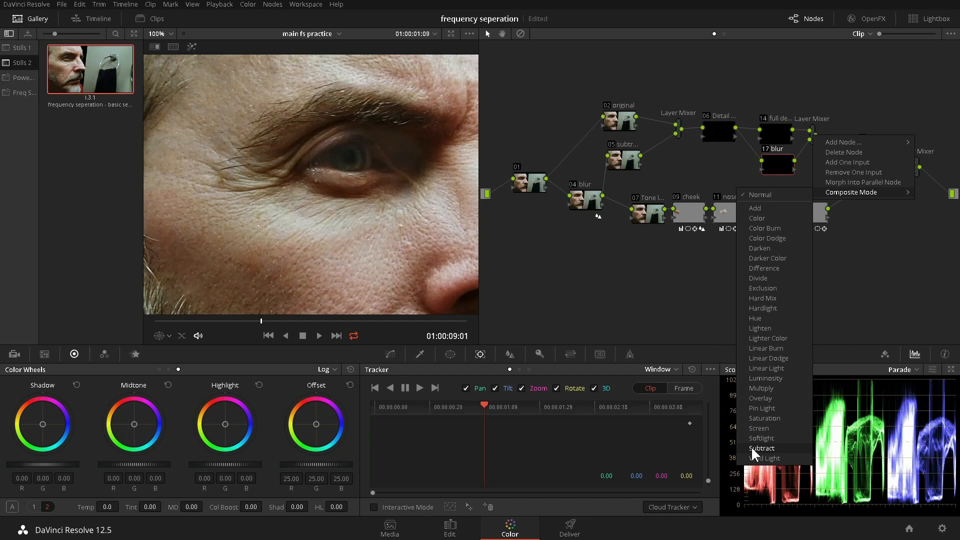
{"action": "left_click", "coordinate": [761, 448]}
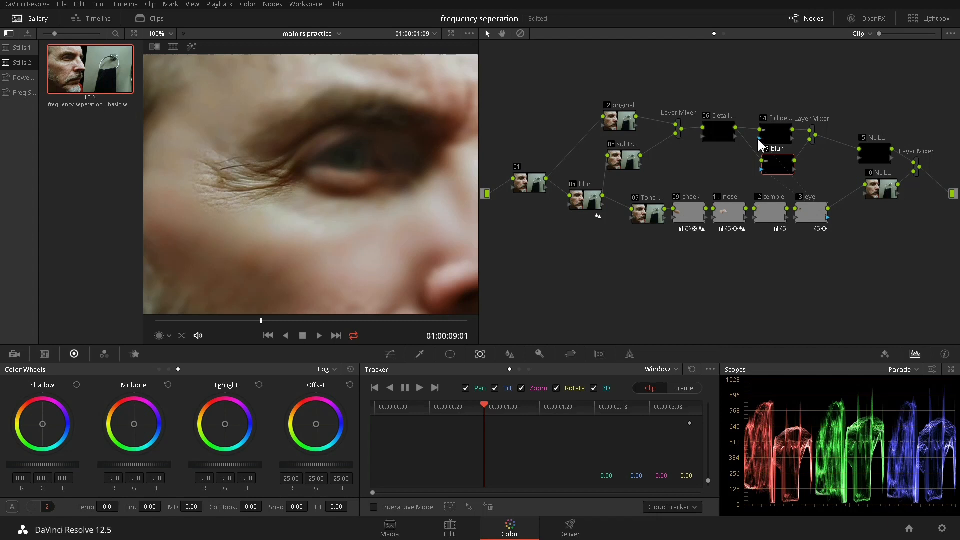
{"action": "mouse_move", "coordinate": [718, 167]}
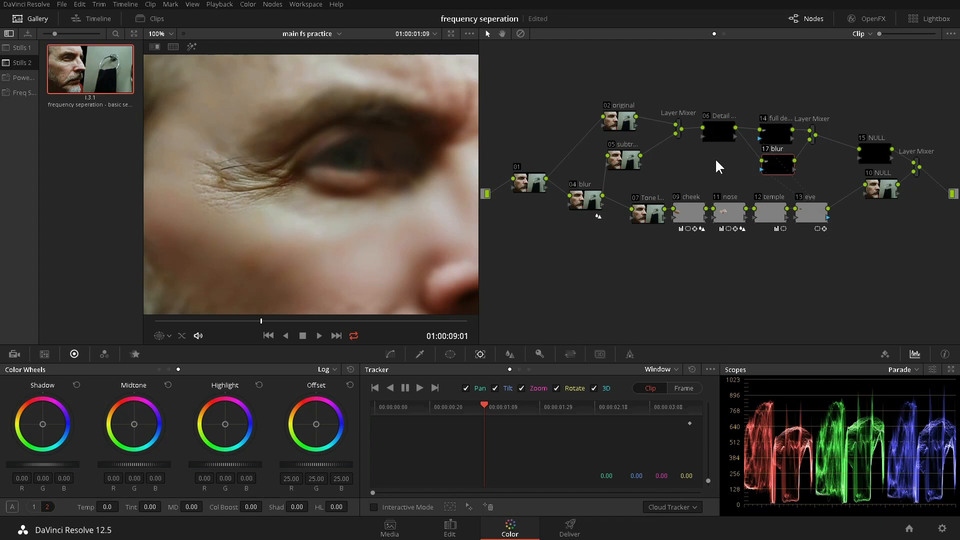
Step: Apply the eye mask to the full detail and blur nodes, ending on blur
{"action": "left_click", "coordinate": [540, 354]}
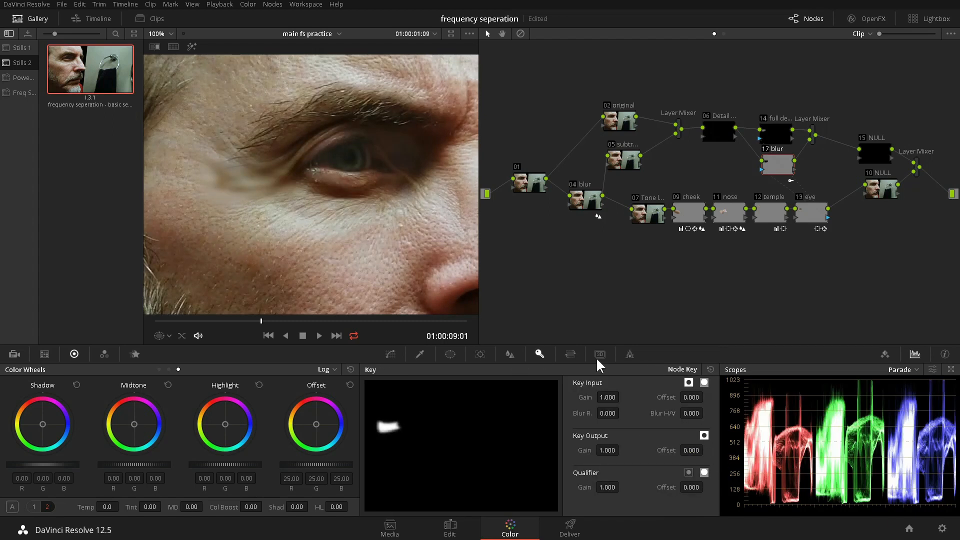
{"action": "left_click", "coordinate": [777, 133]}
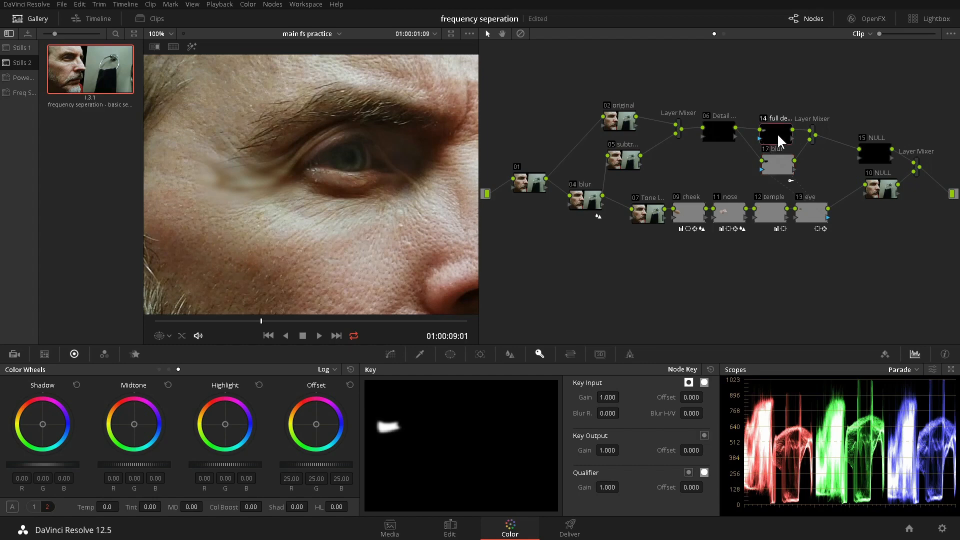
{"action": "left_click", "coordinate": [704, 436]}
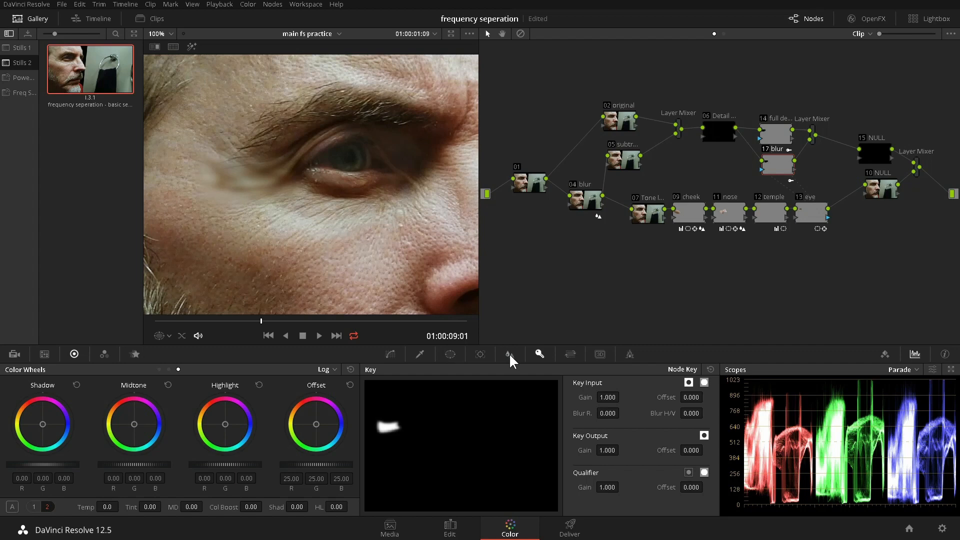
Step: Raise the blur node's radius from 0.53 to 0.56 in the Blur palette
{"action": "left_click", "coordinate": [509, 354]}
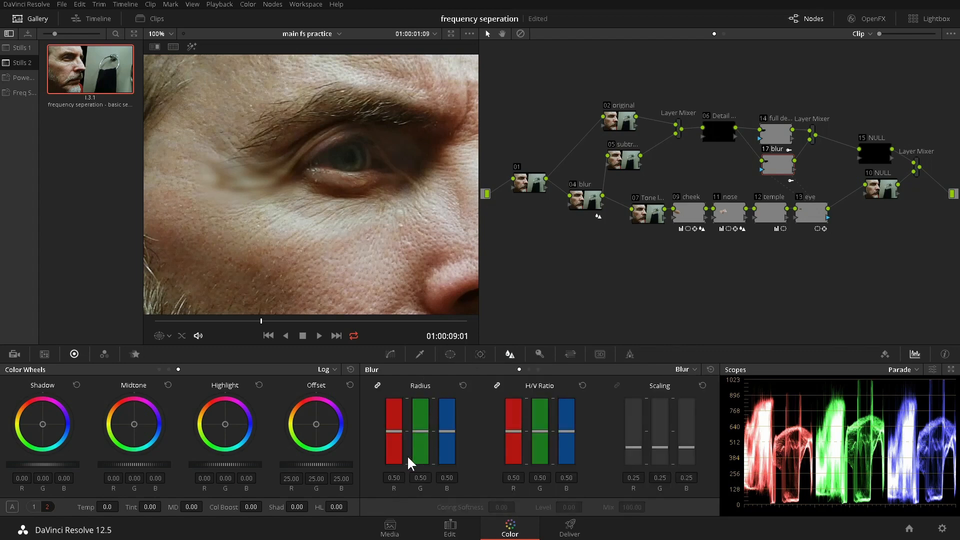
{"action": "mouse_move", "coordinate": [423, 437]}
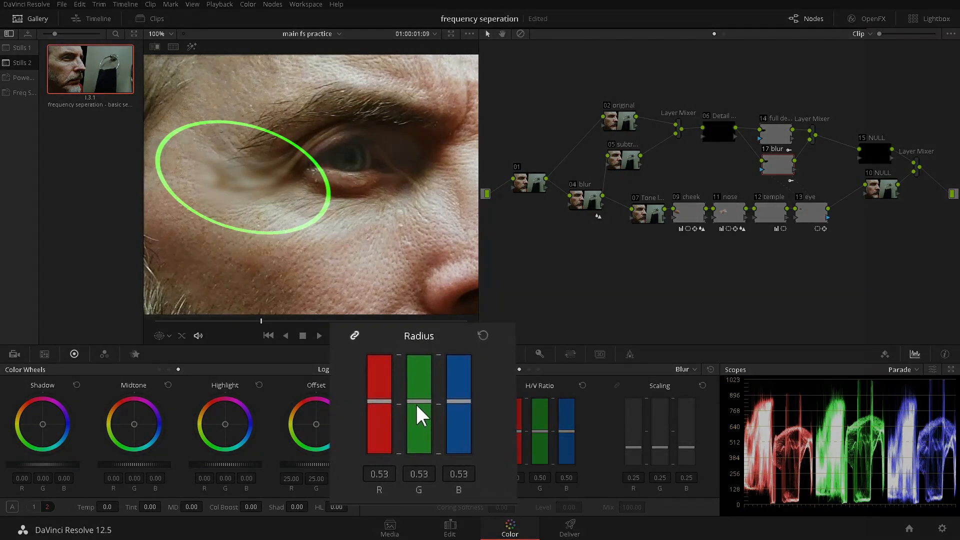
{"action": "left_click_drag", "start_coordinate": [419, 408], "coordinate": [419, 398]}
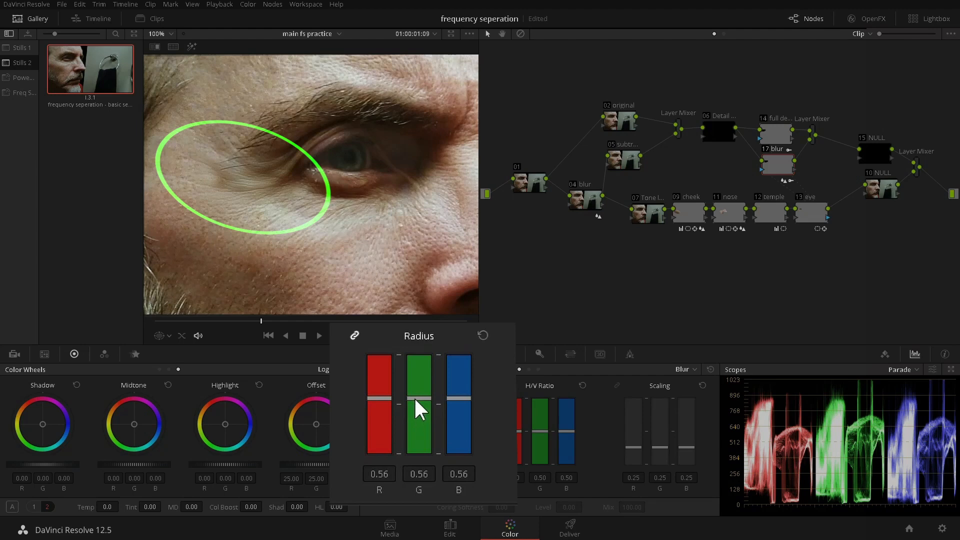
{"action": "left_click_drag", "start_coordinate": [419, 414], "coordinate": [419, 404]}
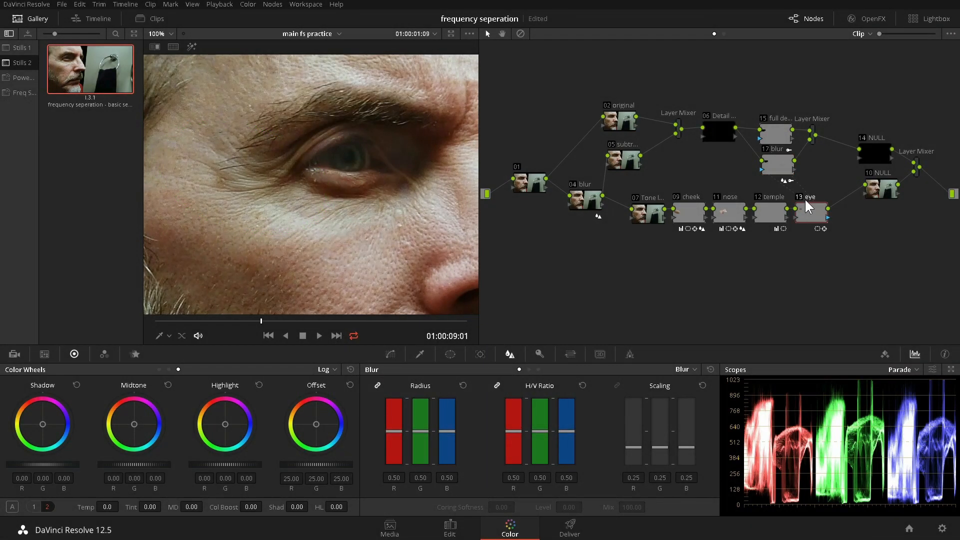
Step: Toggle the eye correction off and on repeatedly to compare before and after
{"action": "key", "text": "ctrl+d"}
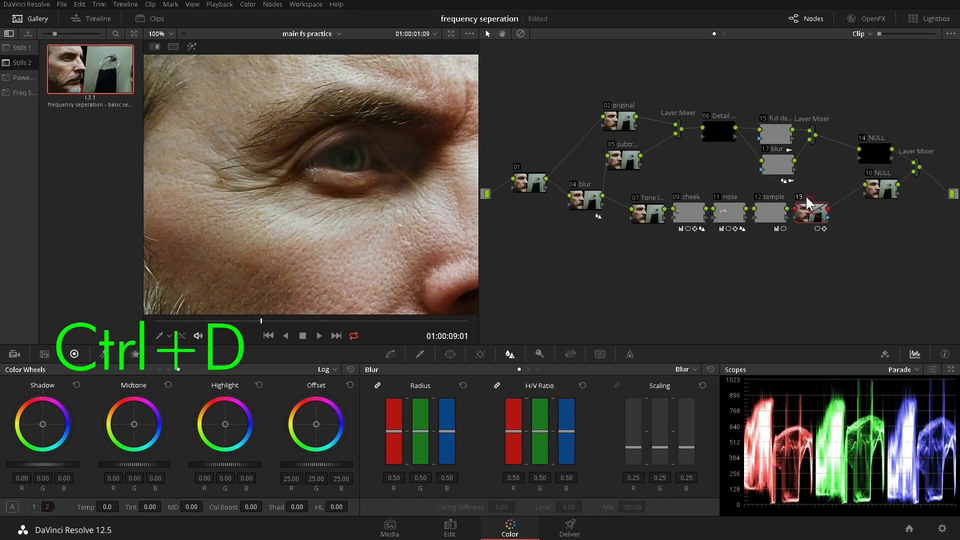
{"action": "key", "text": "ctrl+d"}
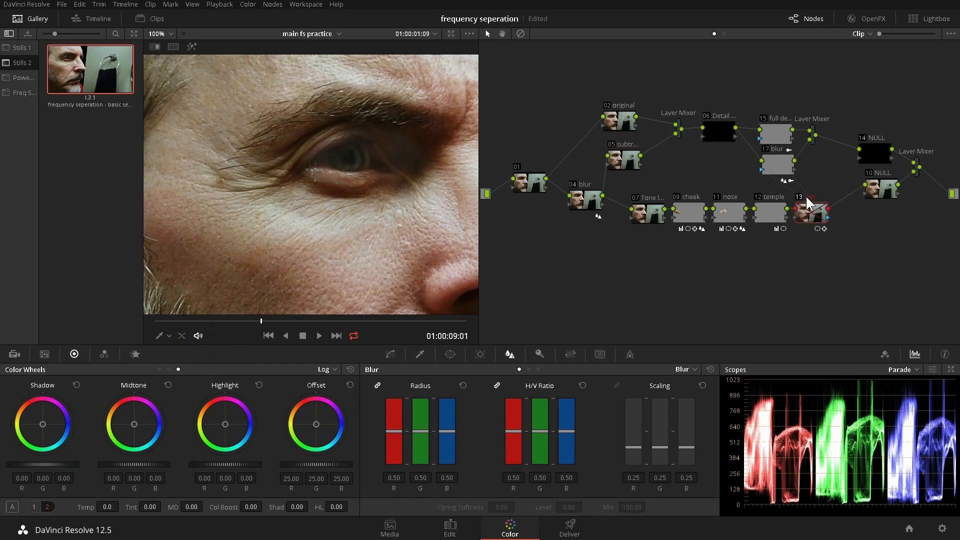
{"action": "key", "text": "ctrl+d"}
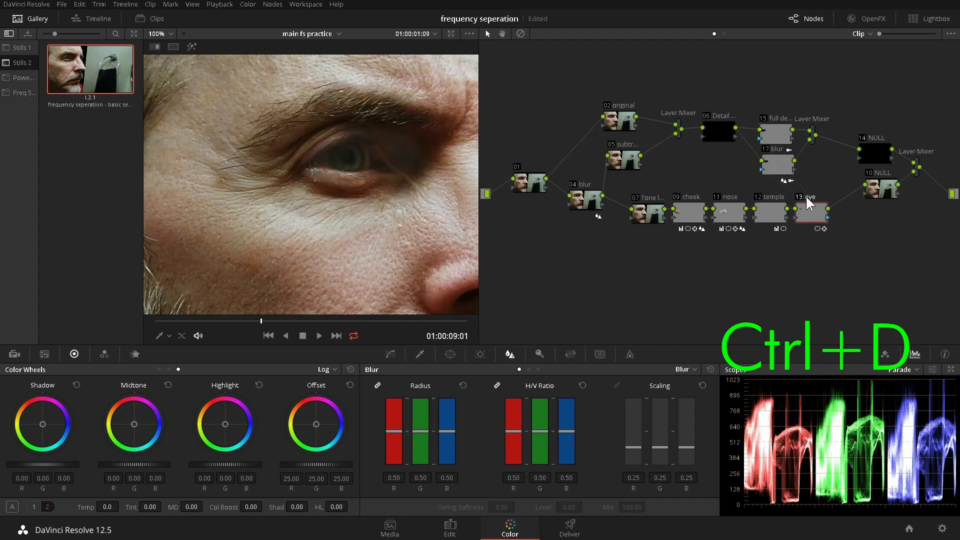
{"action": "key", "text": "ctrl+d"}
{"action": "type", "text": "-41"}
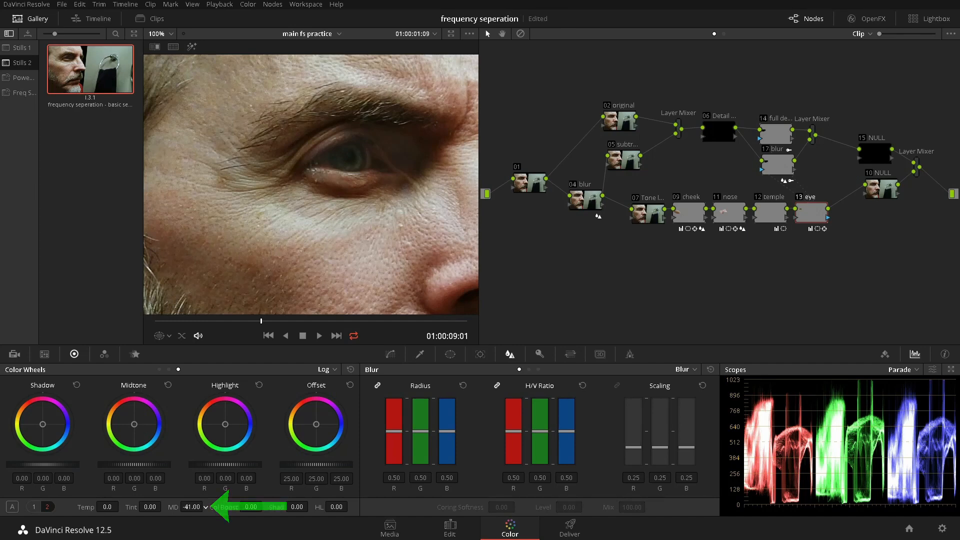
Step: Set the eye node's midtone detail to -100 and its offset to 31.50
{"action": "left_click_drag", "start_coordinate": [192, 507], "coordinate": [184, 507]}
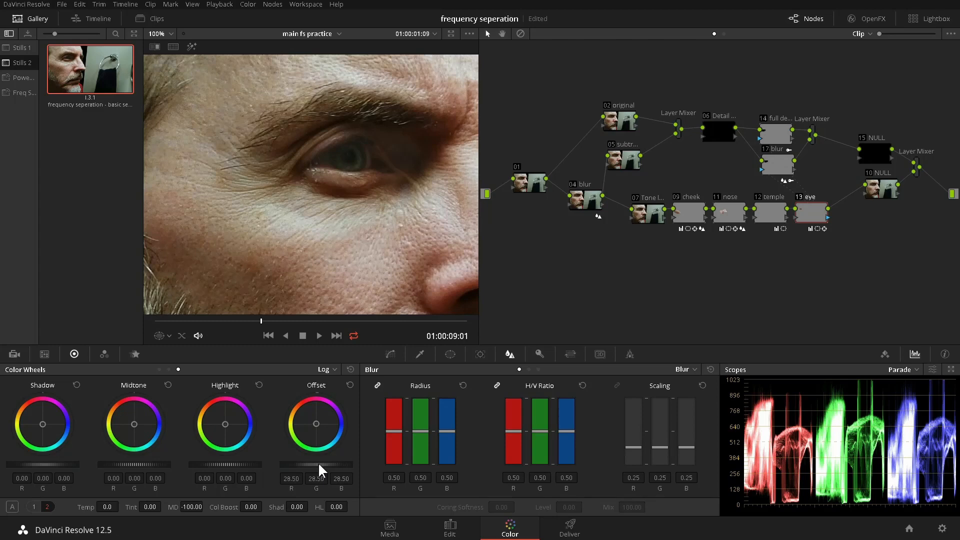
{"action": "left_click_drag", "start_coordinate": [316, 423], "coordinate": [317, 421]}
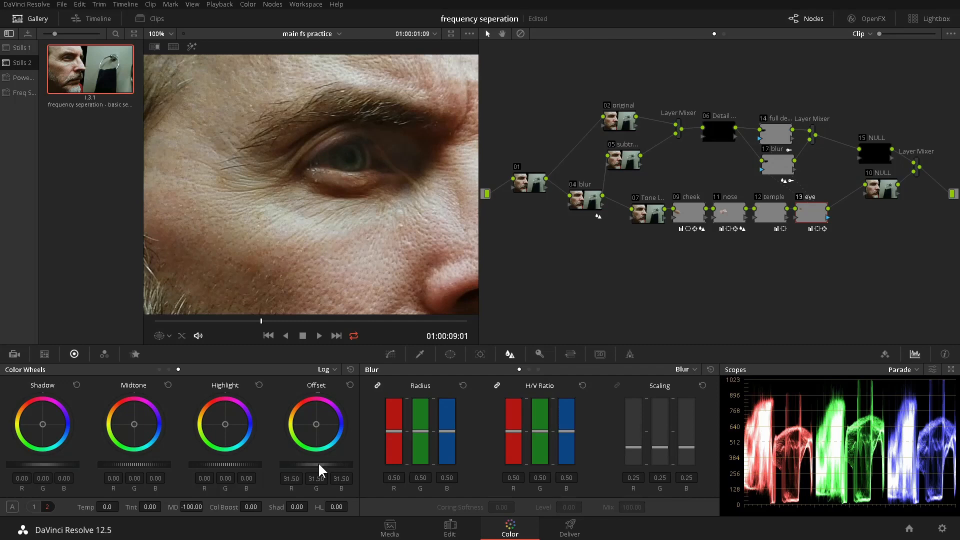
{"action": "left_click_drag", "start_coordinate": [316, 464], "coordinate": [317, 465]}
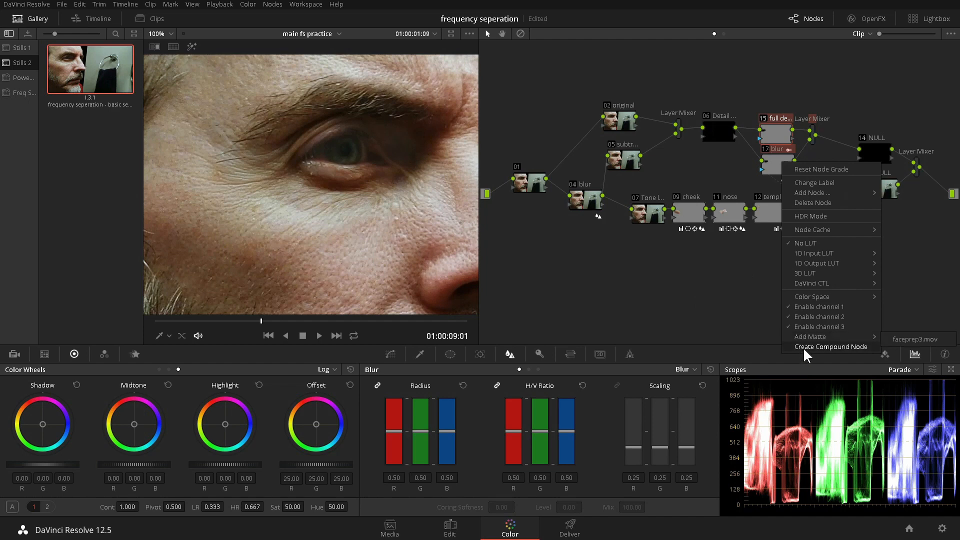
Step: Group full detail and blur into a compound node and label it 'cn ey'
{"action": "left_click", "coordinate": [832, 347]}
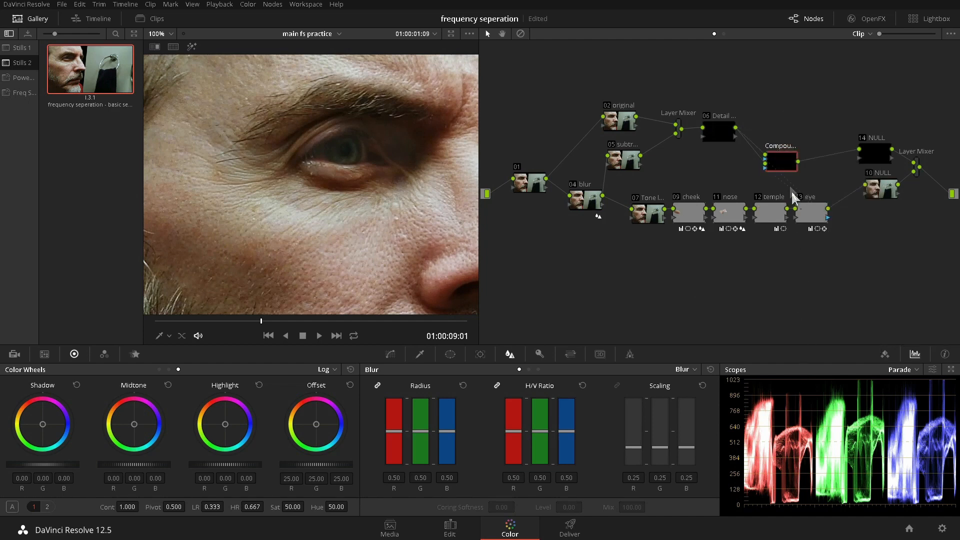
{"action": "right_click", "coordinate": [780, 161]}
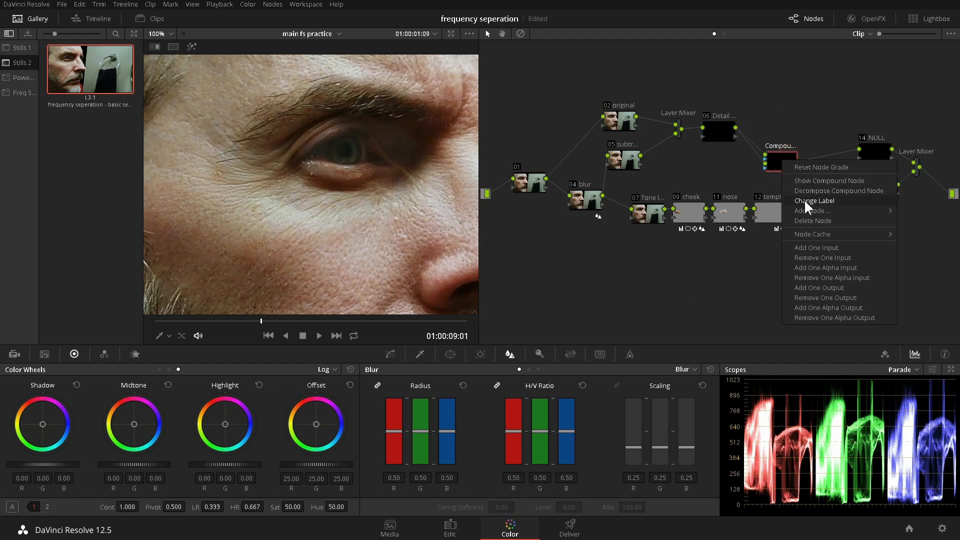
{"action": "left_click", "coordinate": [815, 200]}
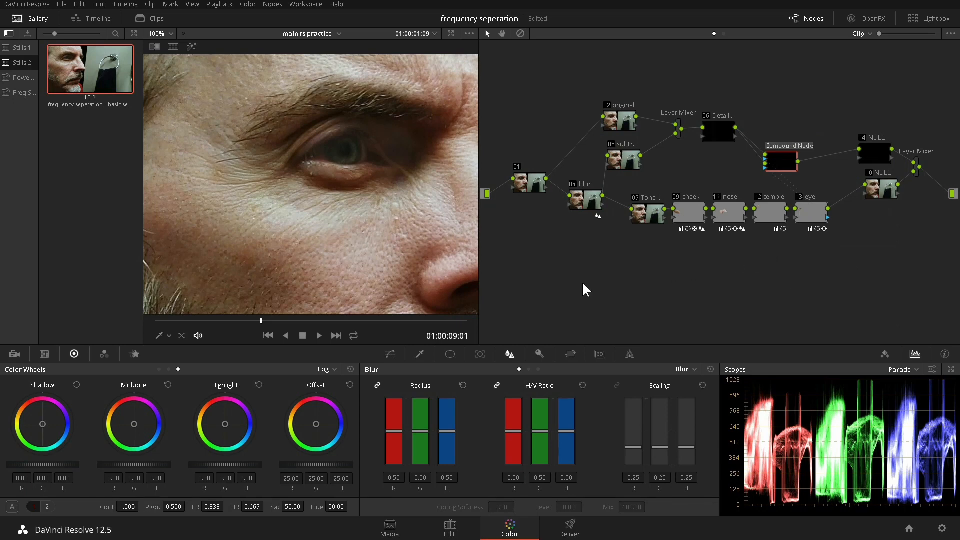
{"action": "type", "text": "cn eye detai"}
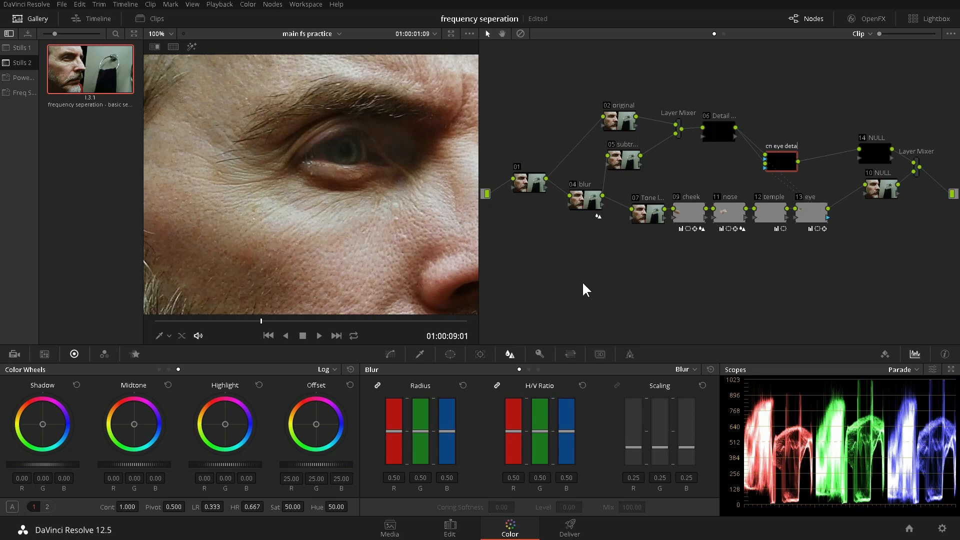
{"action": "mouse_move", "coordinate": [759, 49]}
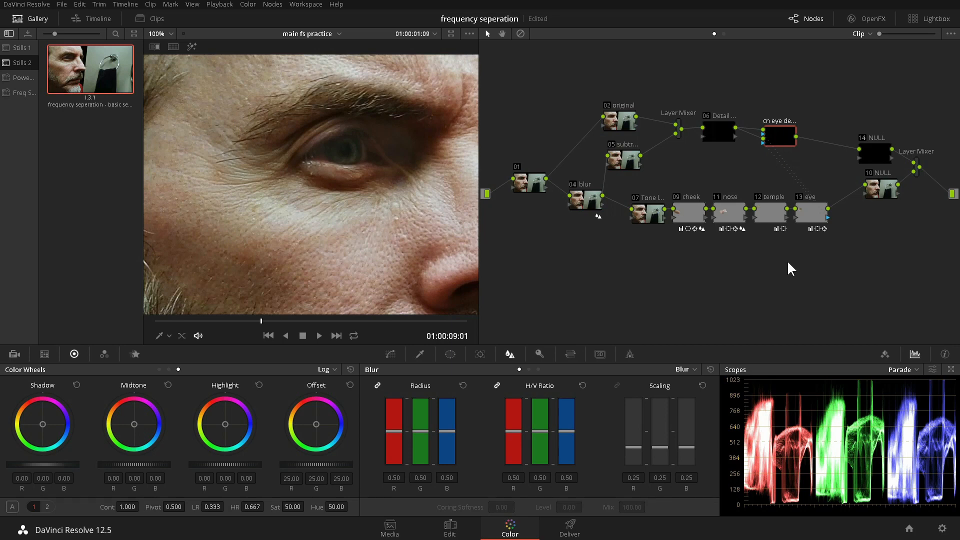
{"action": "mouse_move", "coordinate": [811, 221]}
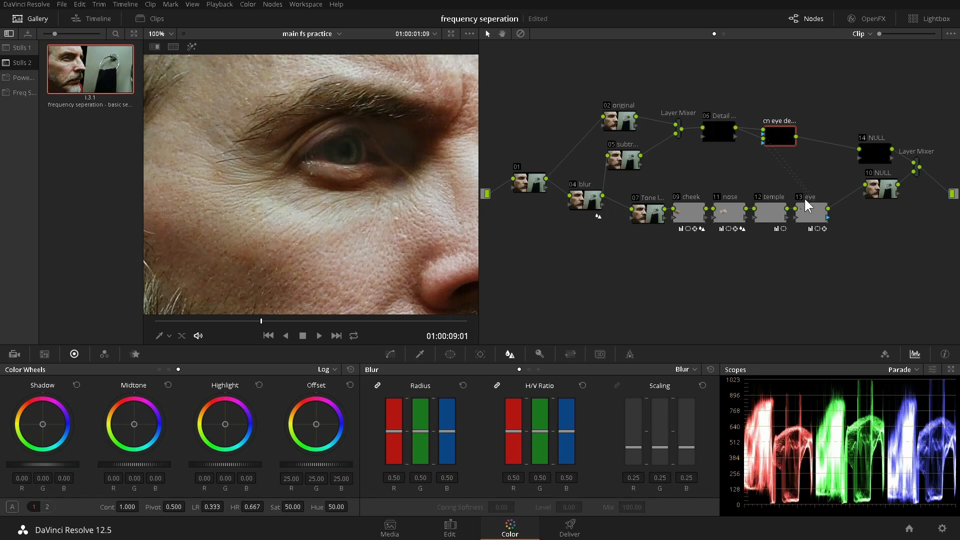
{"action": "key", "text": "ctrl+d"}
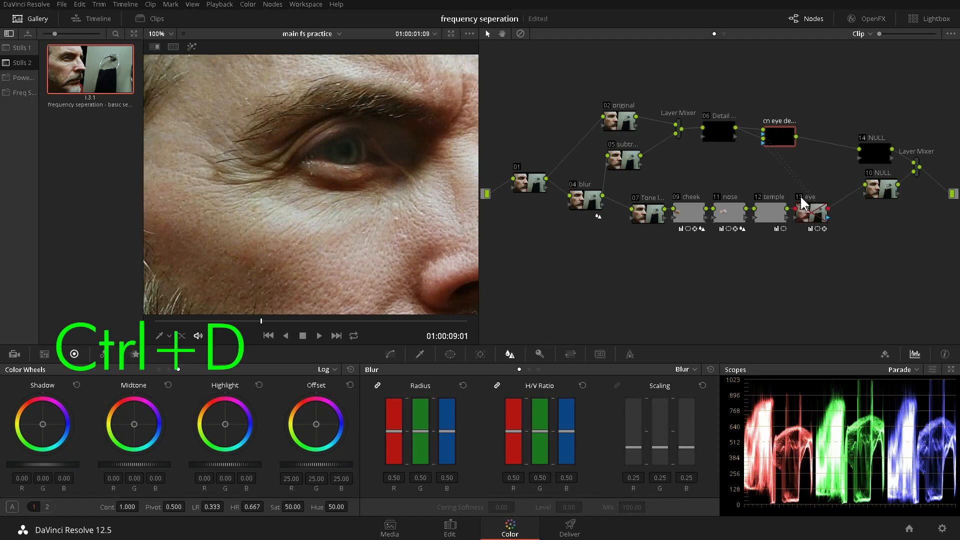
{"action": "key", "text": "ctrl+d"}
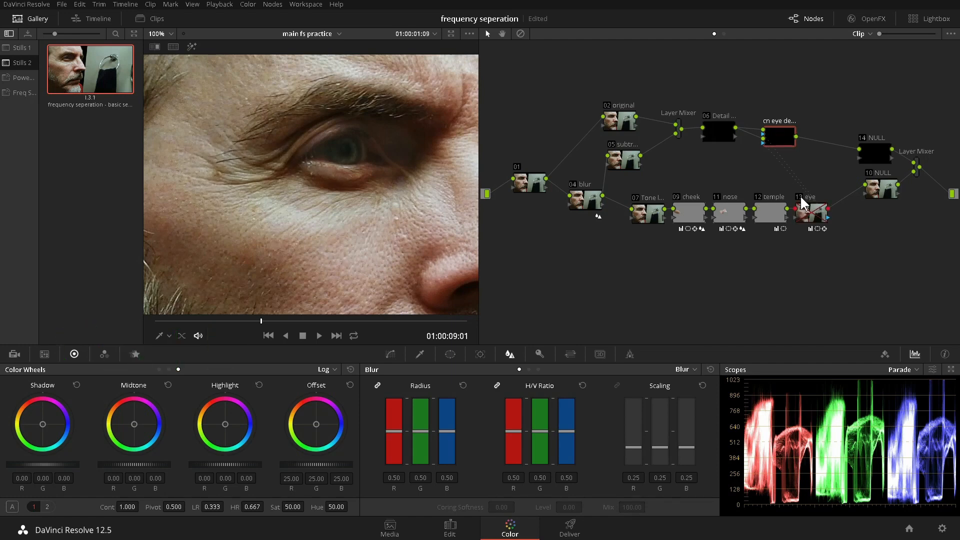
{"action": "key", "text": "ctrl+d"}
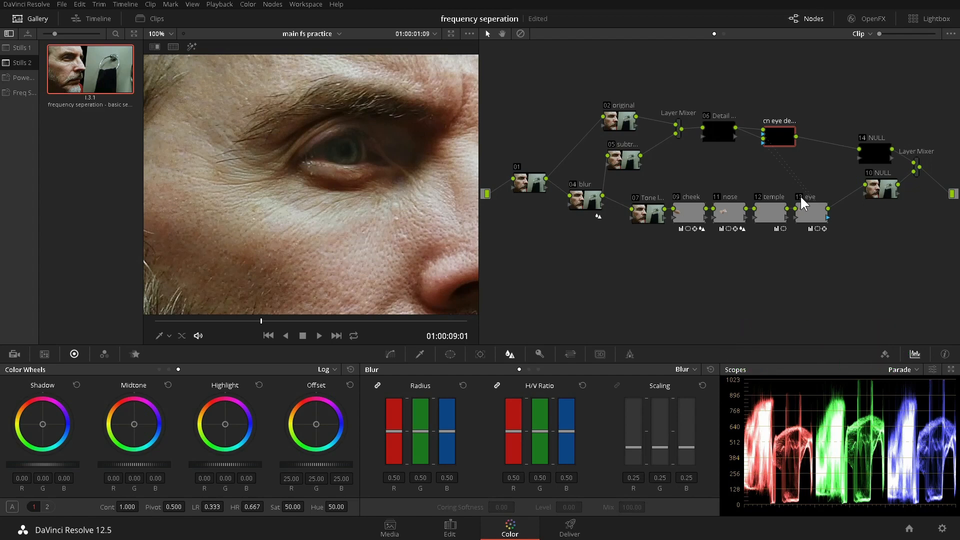
{"action": "mouse_move", "coordinate": [541, 316]}
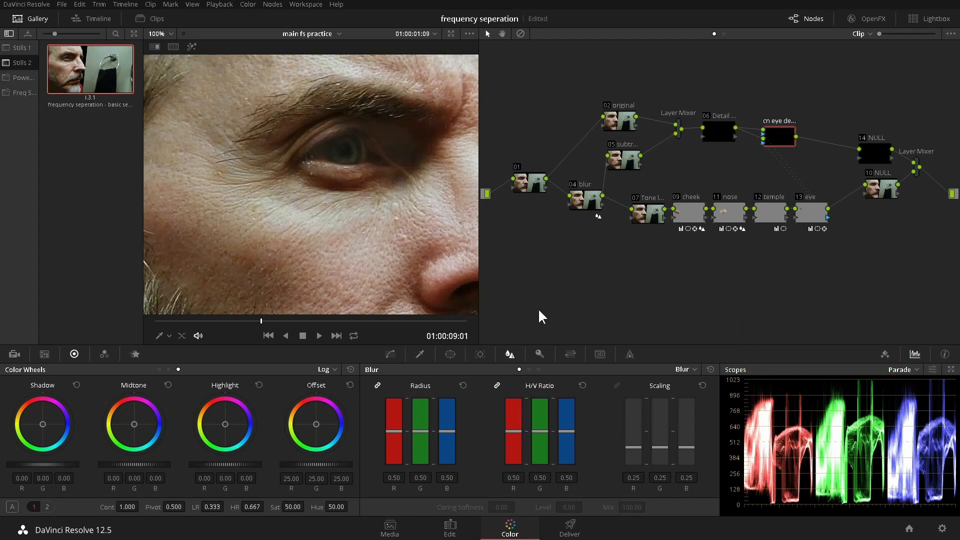